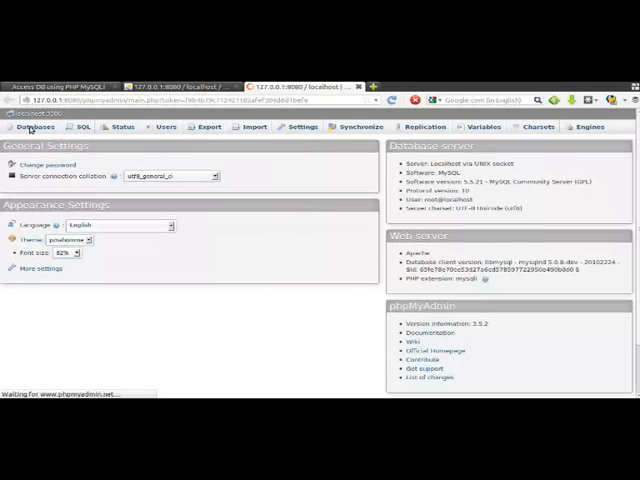
Open the Databases page and scroll through the seven databases, including test.
{"action": "left_click", "coordinate": [35, 126]}
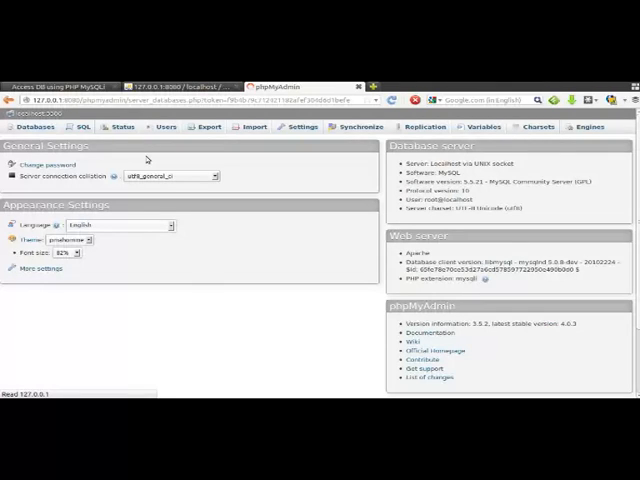
{"action": "left_click", "coordinate": [35, 127]}
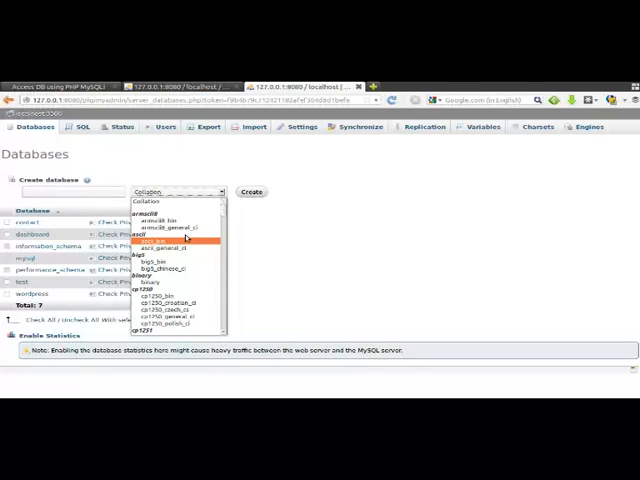
{"action": "scroll", "scroll_direction": "down", "scroll_amount": 3}
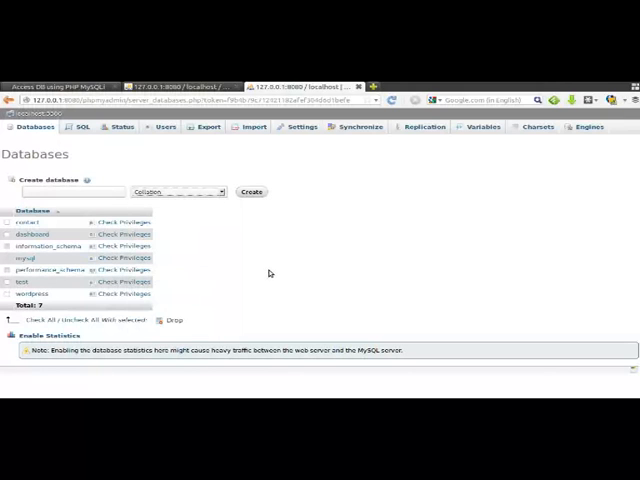
{"action": "mouse_move", "coordinate": [363, 148]}
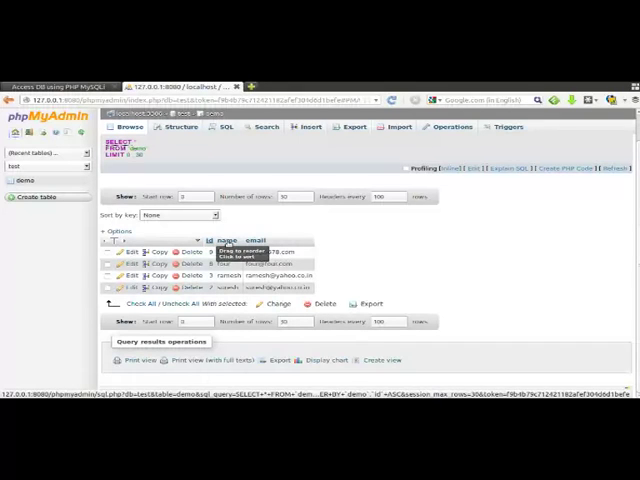
Sort the demo table's four visitor rows by clicking its column headers.
{"action": "left_click", "coordinate": [231, 241]}
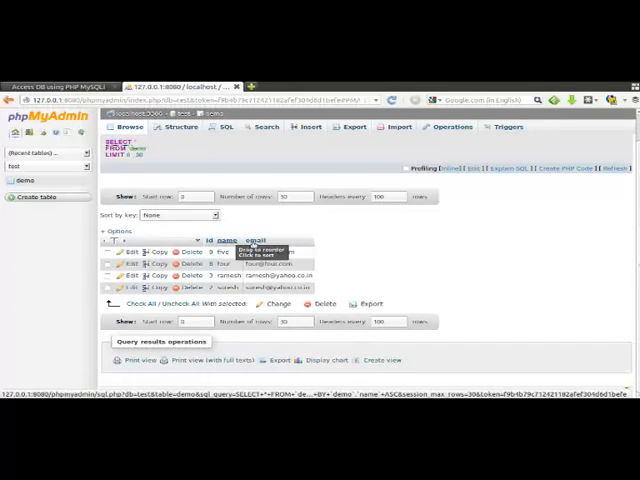
{"action": "left_click", "coordinate": [256, 240]}
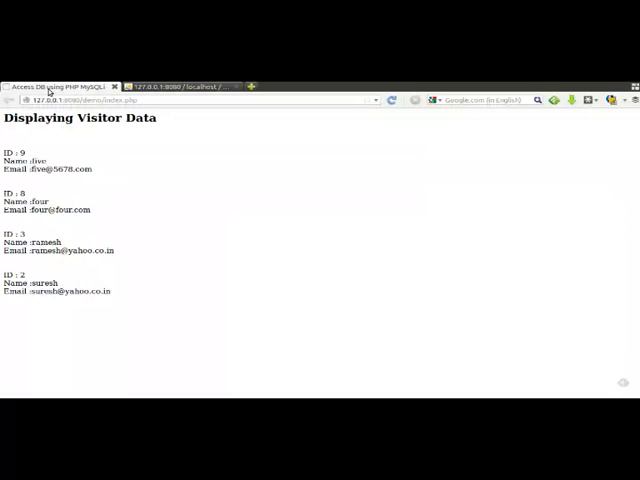
{"action": "mouse_move", "coordinate": [144, 204]}
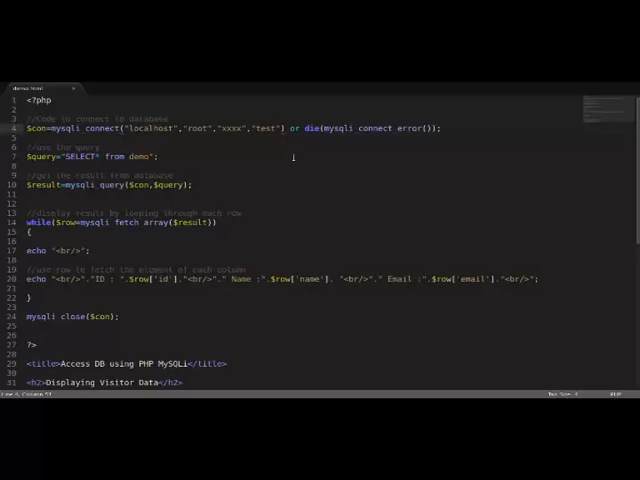
{"action": "scroll", "scroll_direction": "down", "scroll_amount": 3}
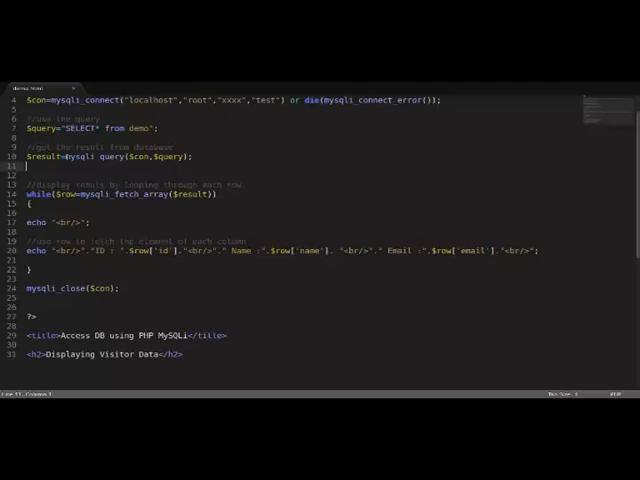
{"action": "scroll", "scroll_direction": "down", "scroll_amount": 3}
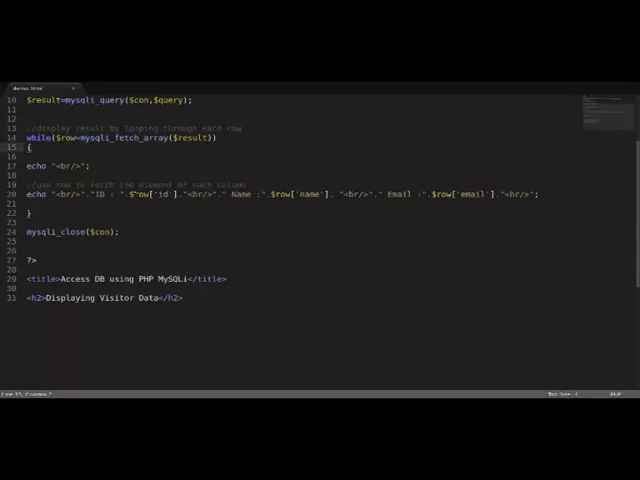
{"action": "double_click", "coordinate": [150, 194]}
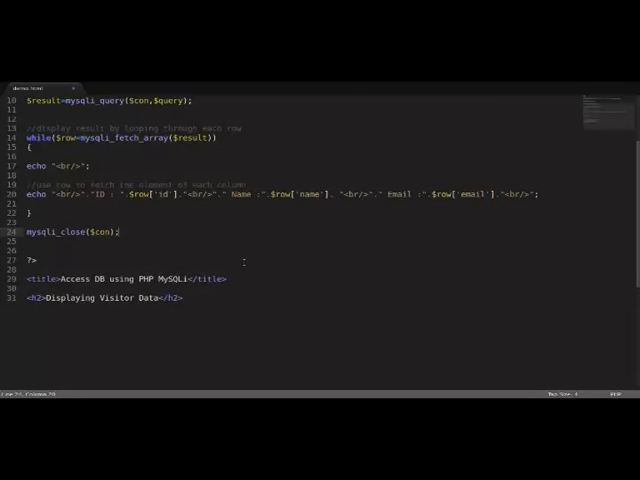
{"action": "scroll", "scroll_direction": "up", "scroll_amount": 3}
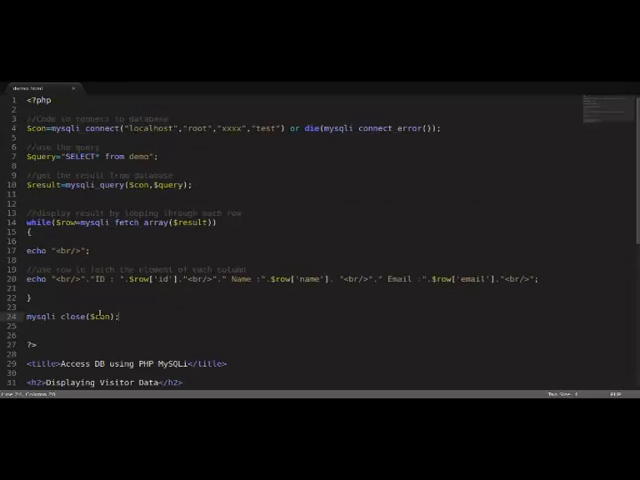